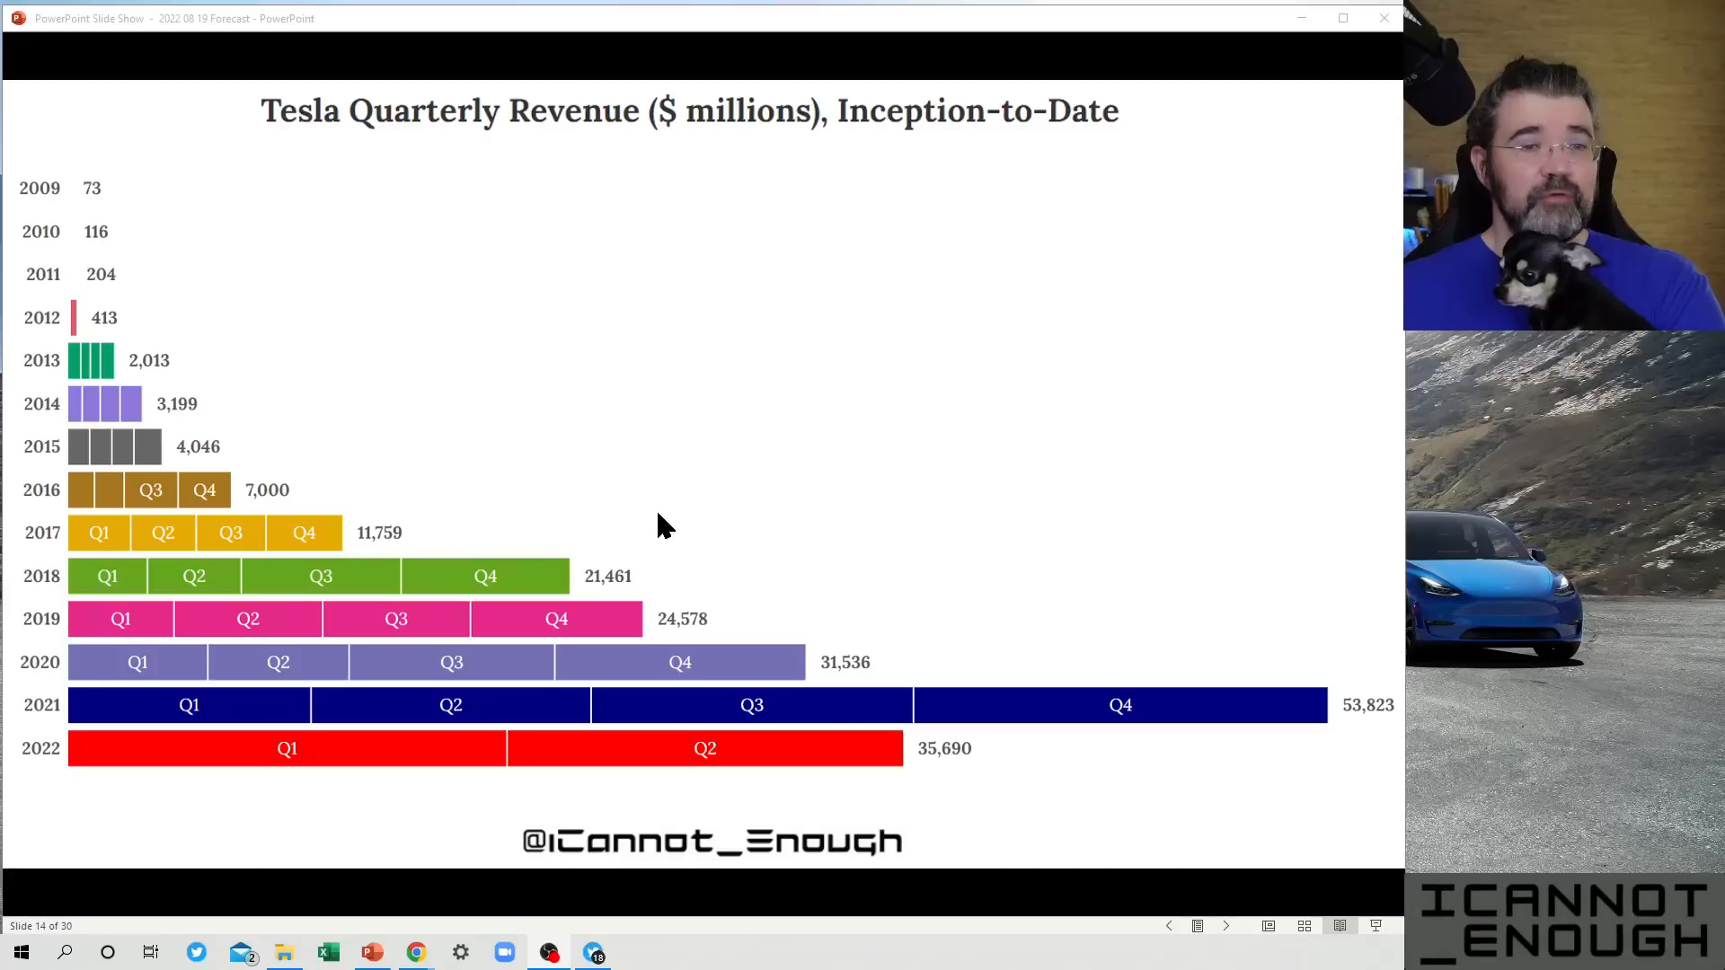
mouse_move(717, 516)
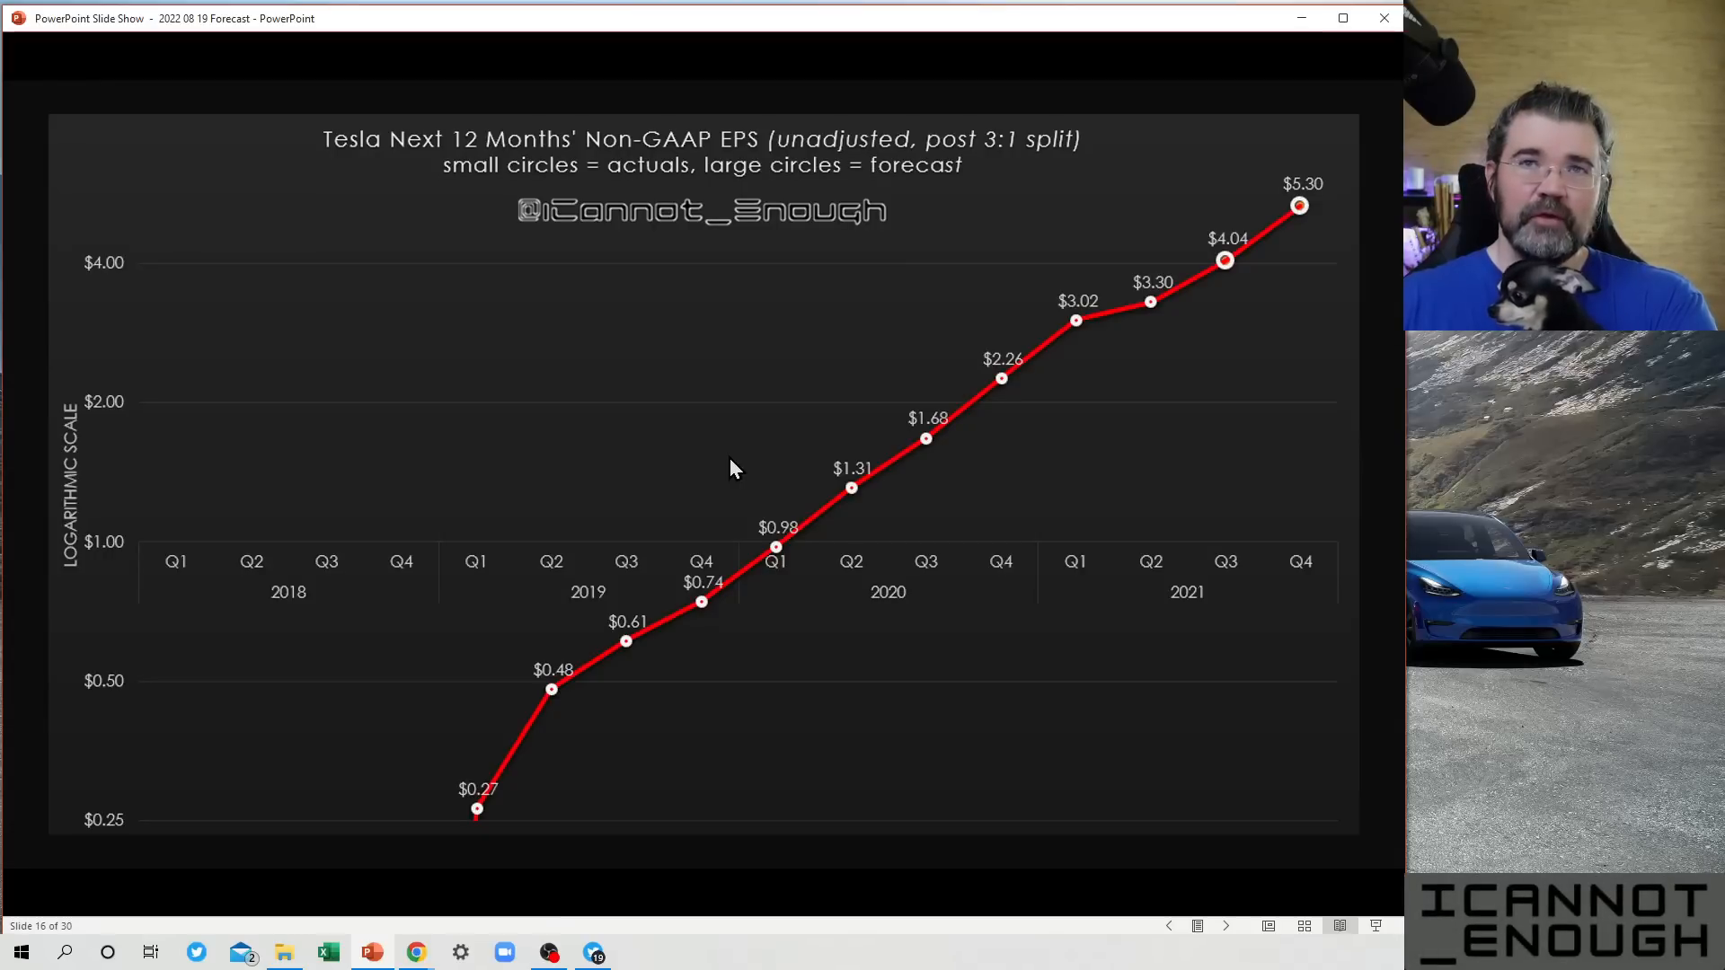
mouse_move(83, 929)
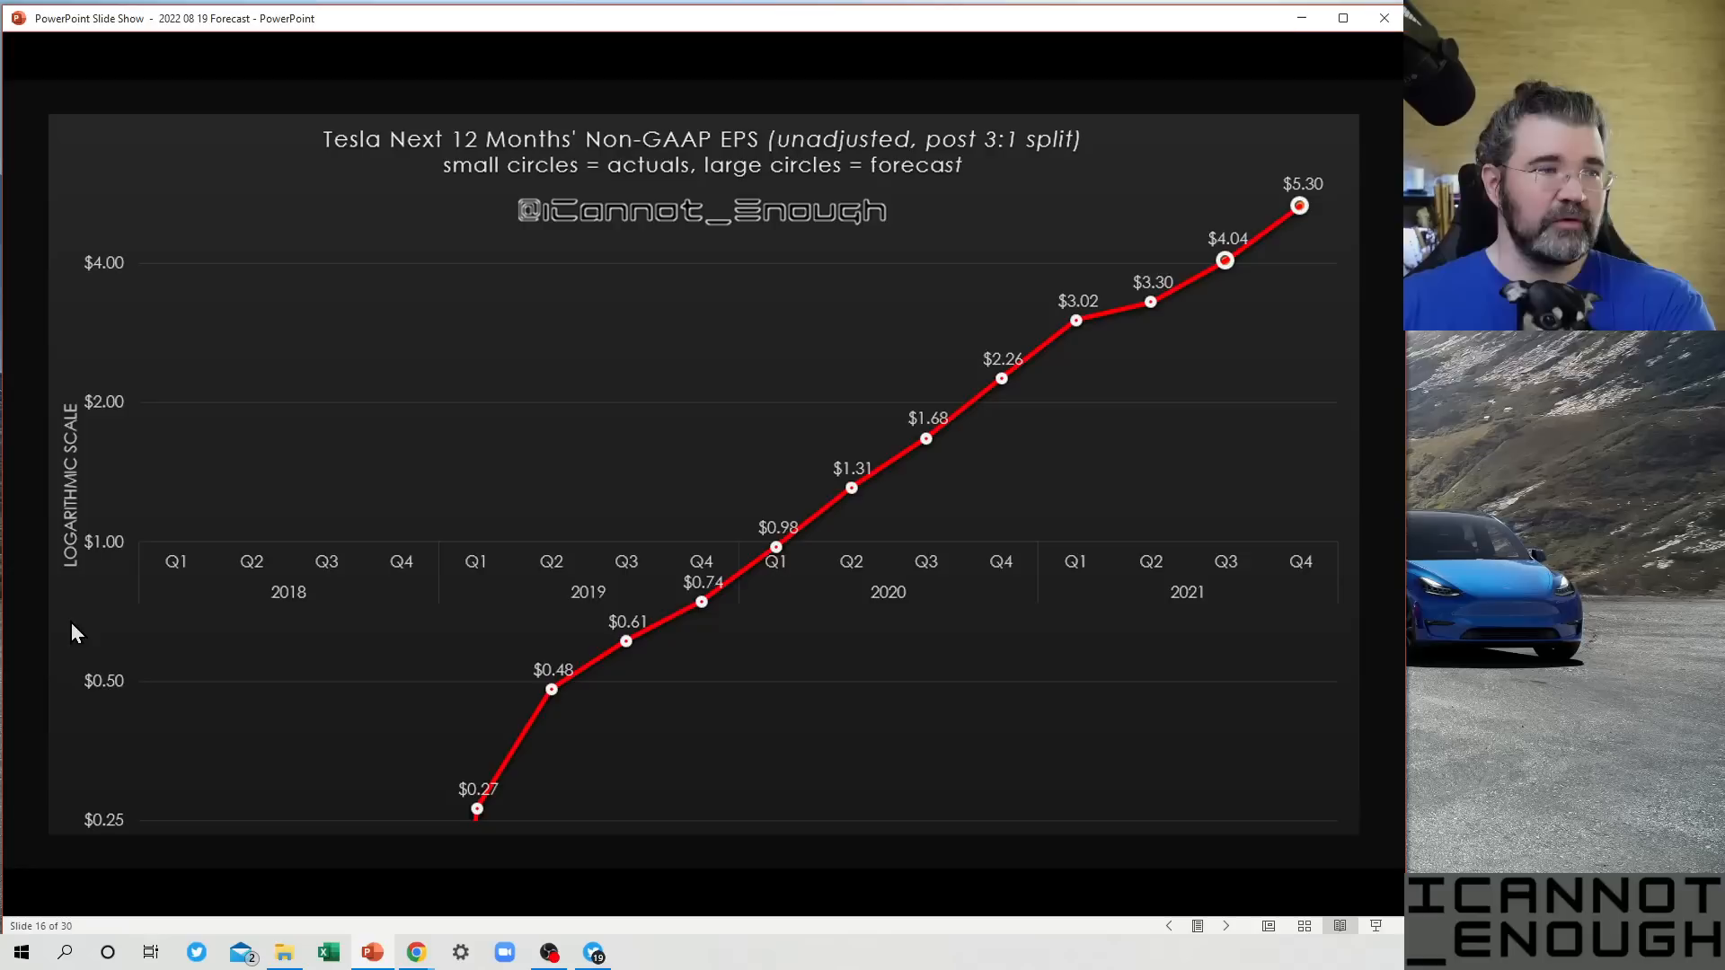
mouse_move(131, 735)
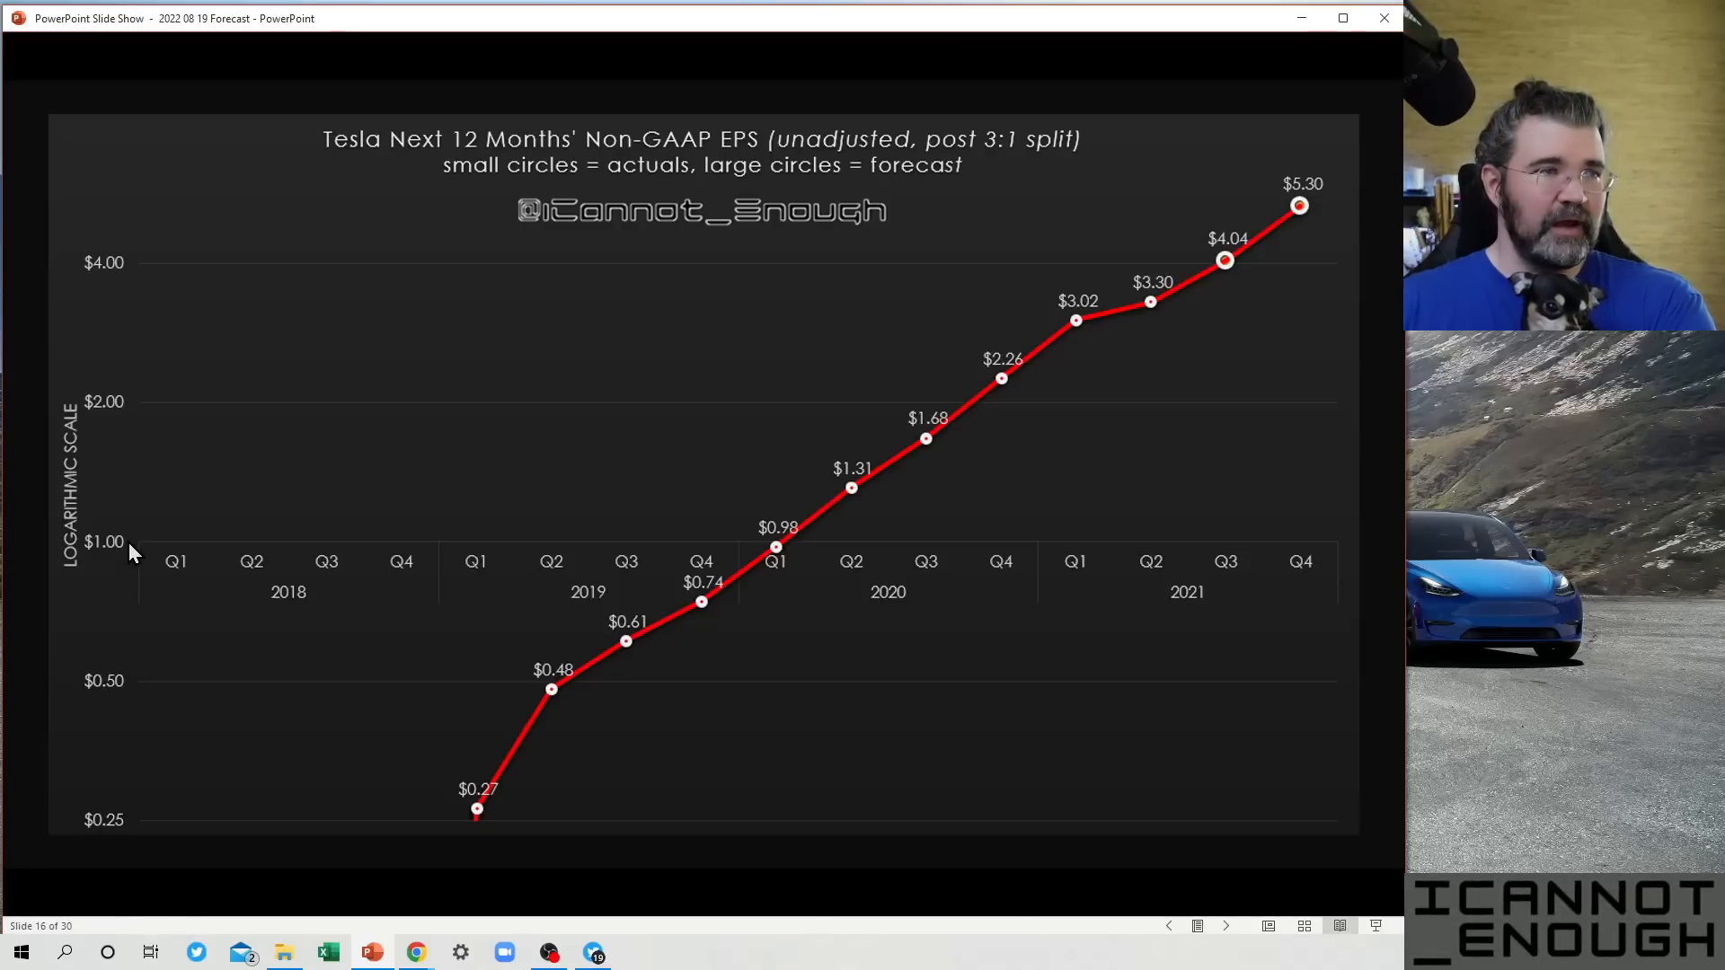
mouse_move(119, 269)
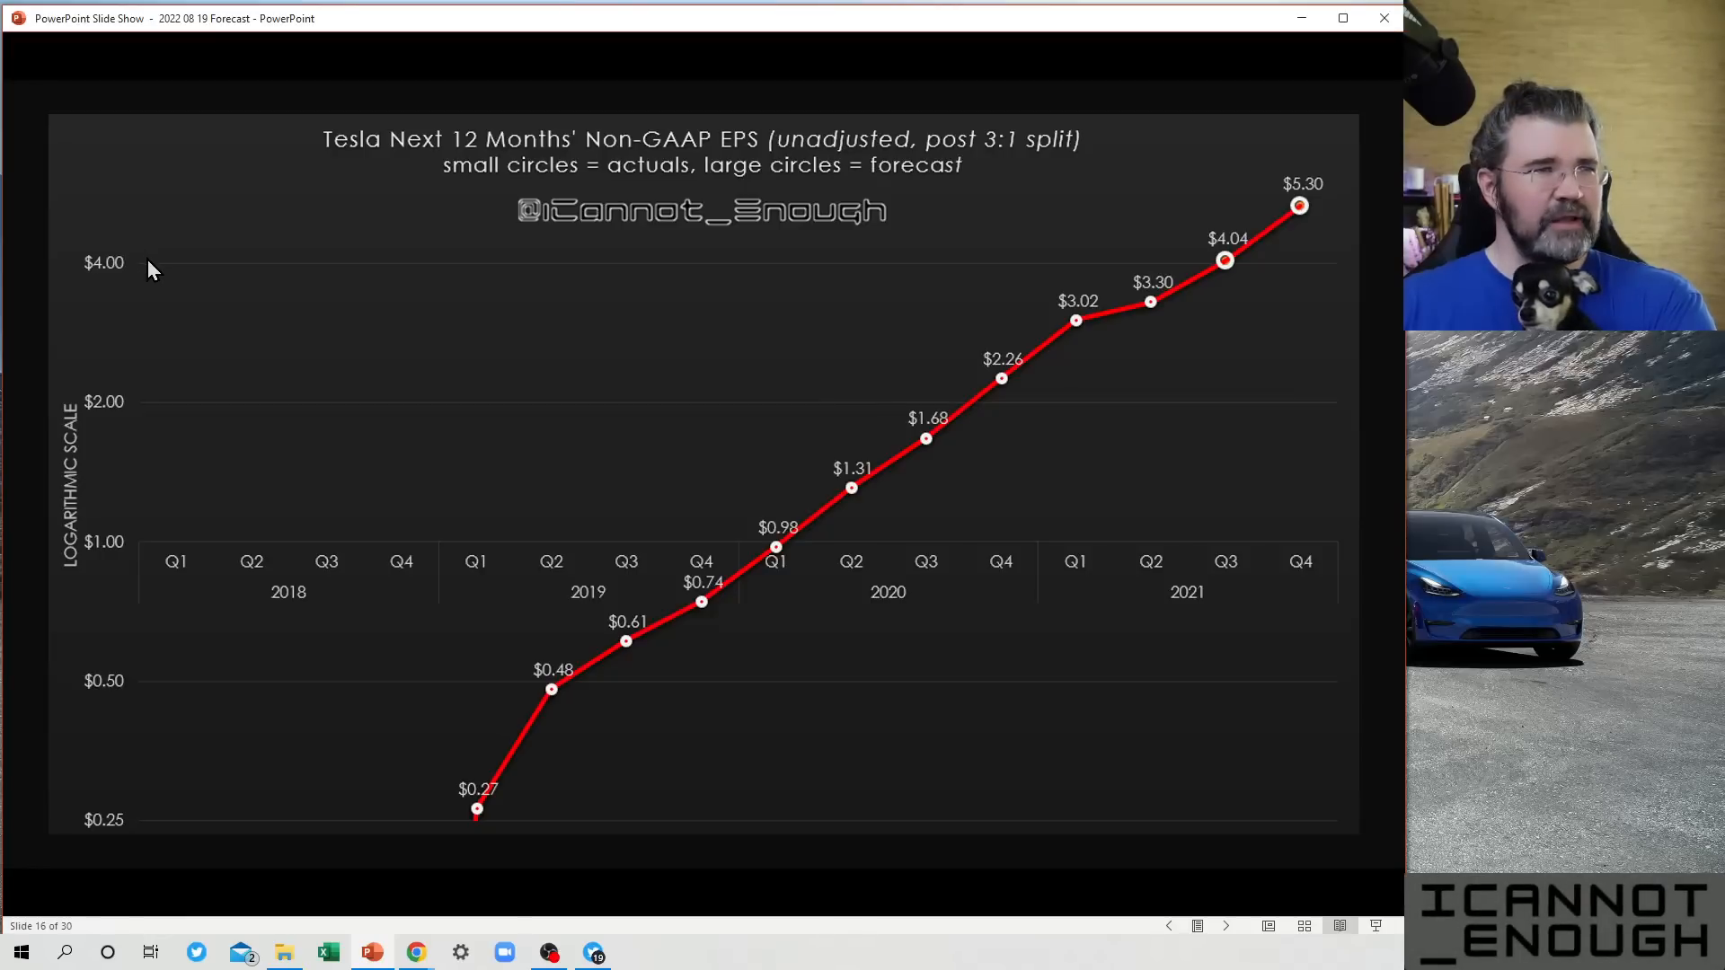
mouse_move(126, 690)
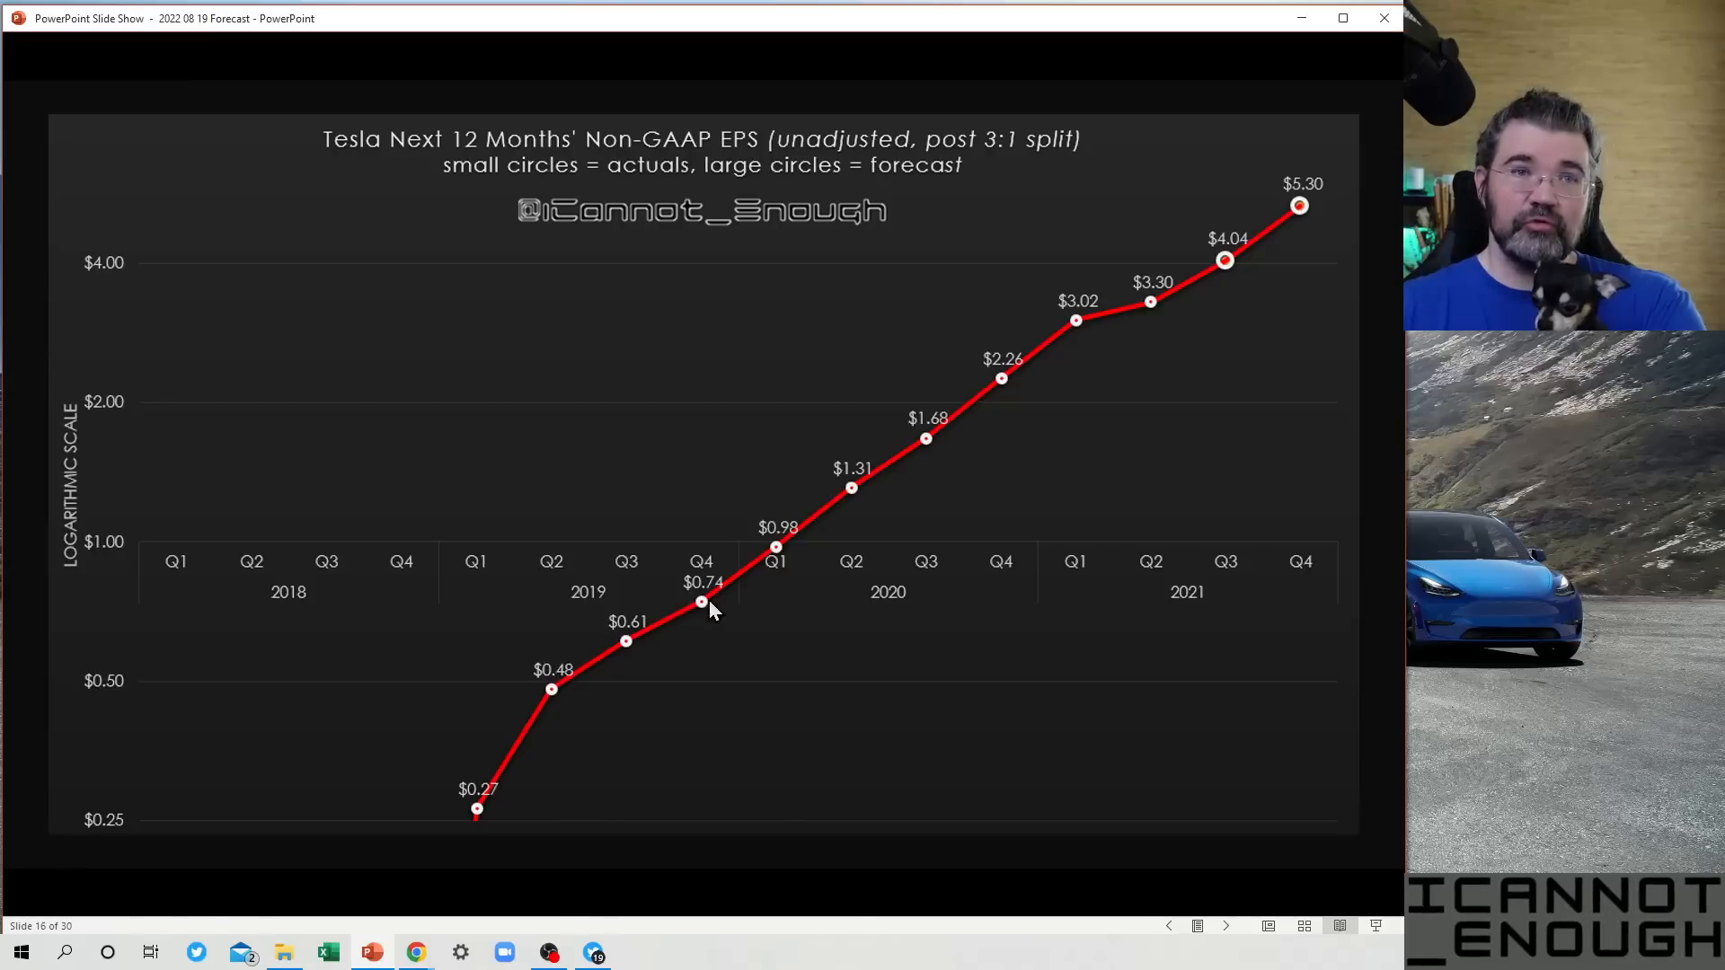
mouse_move(1109, 311)
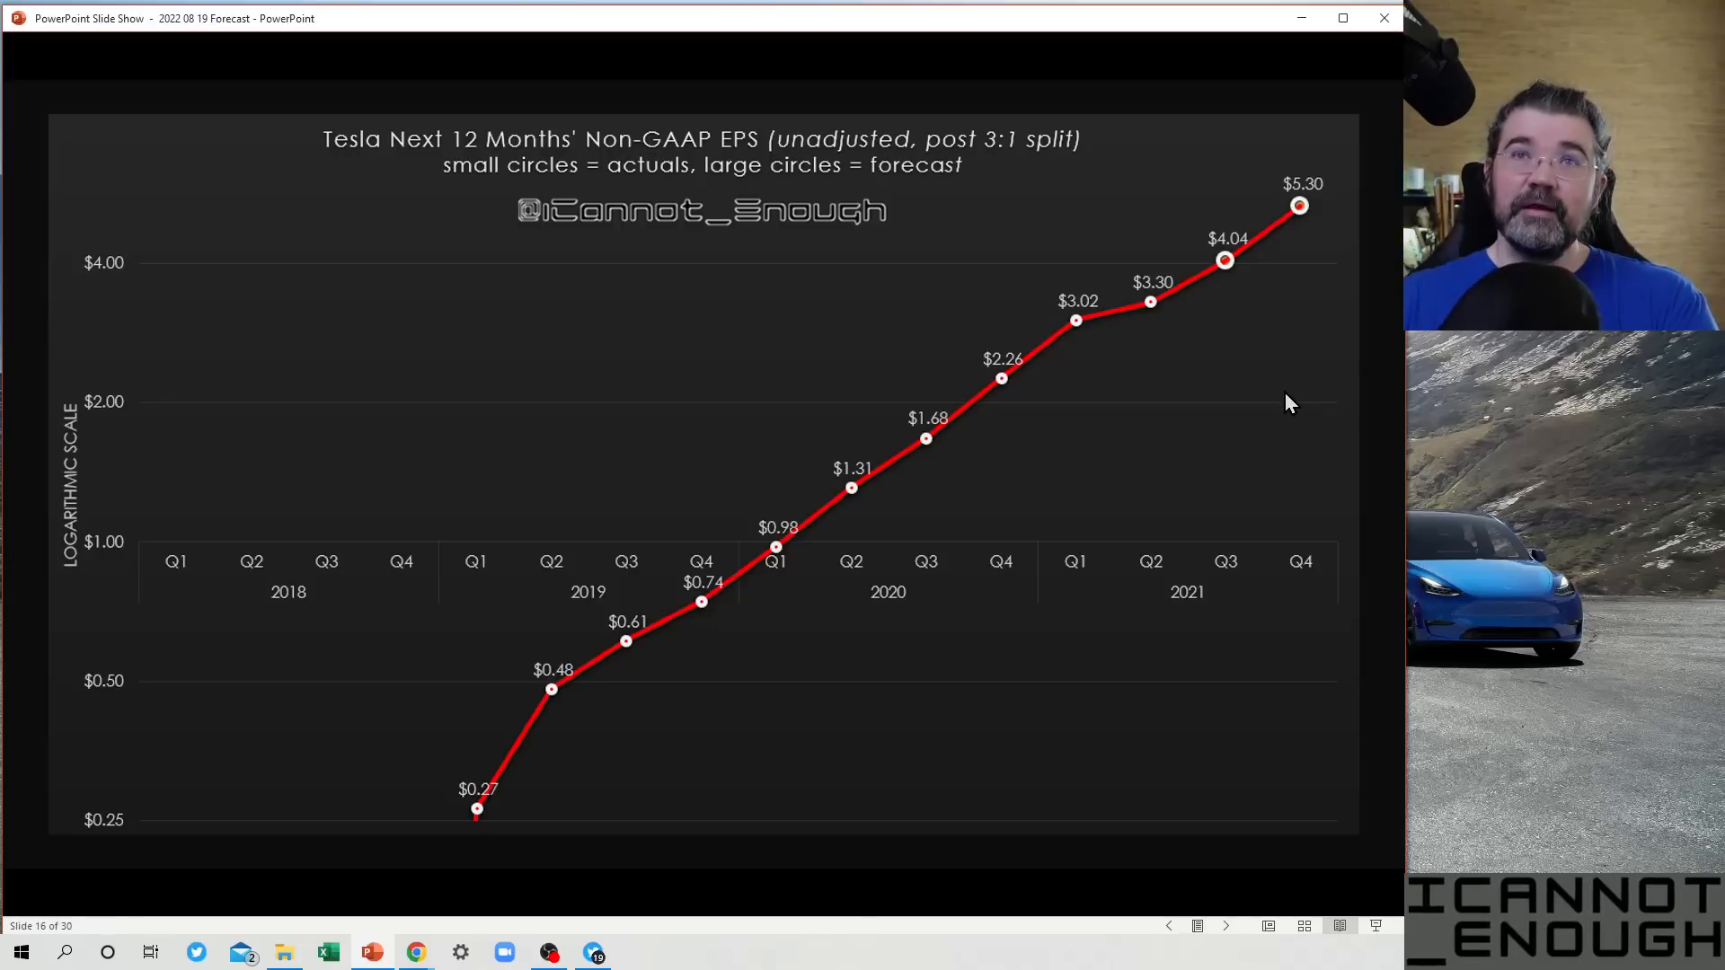
mouse_move(1149, 318)
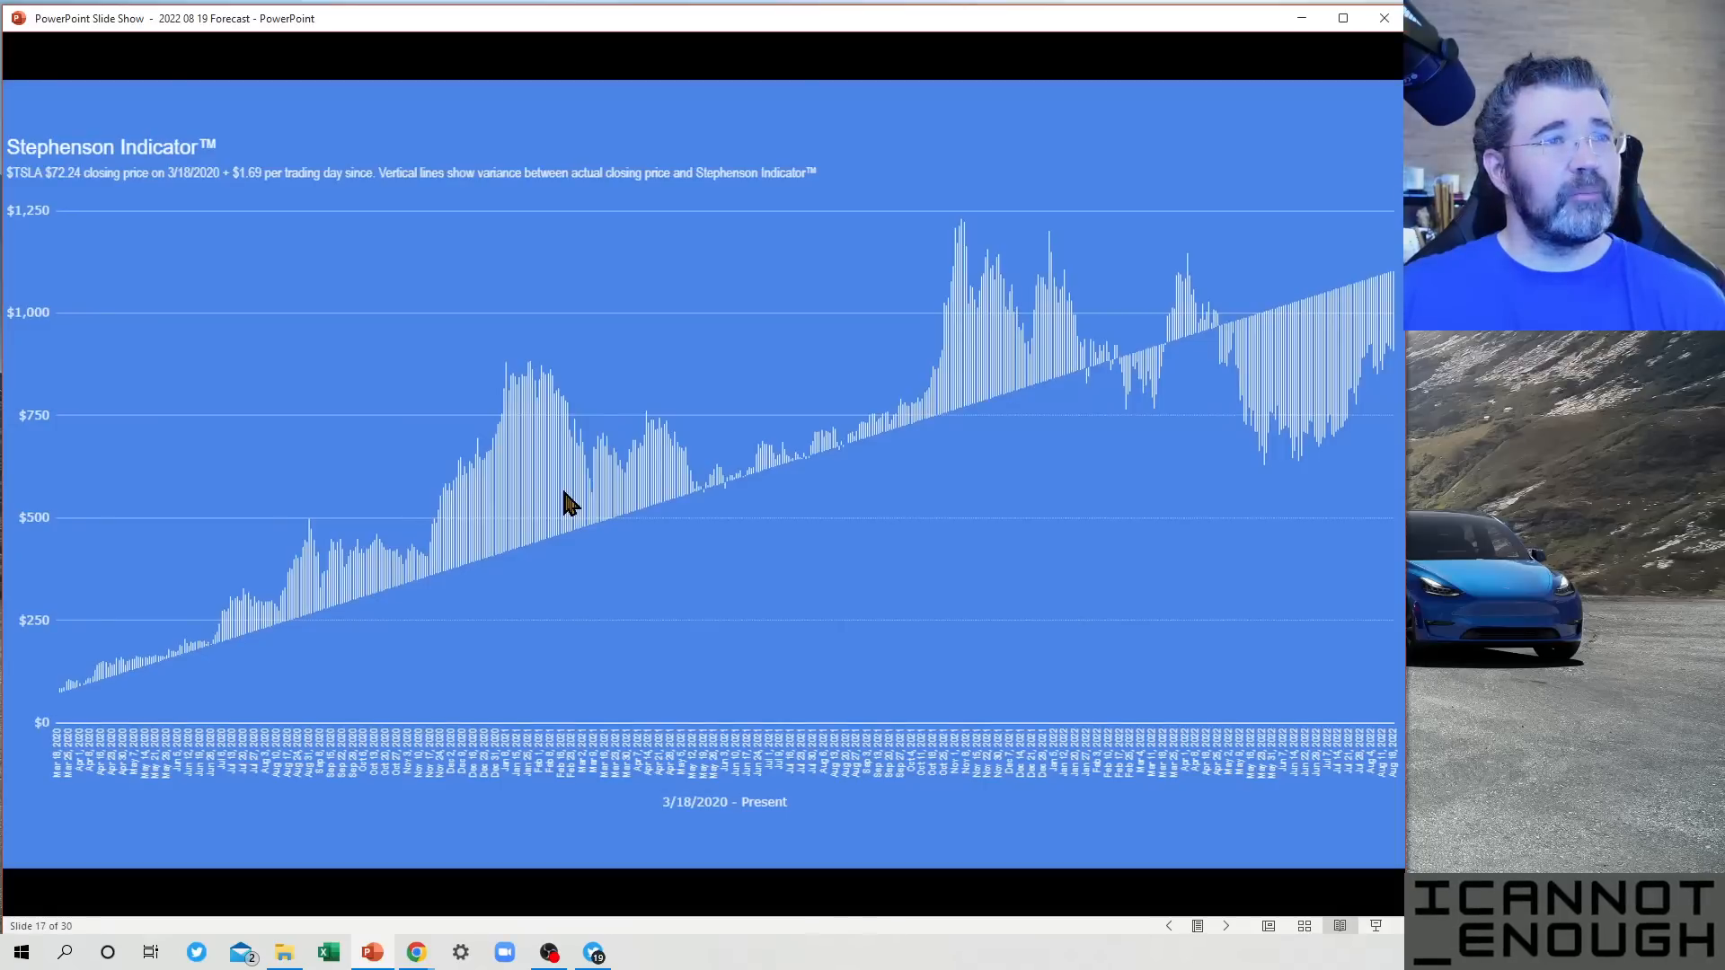
mouse_move(873, 735)
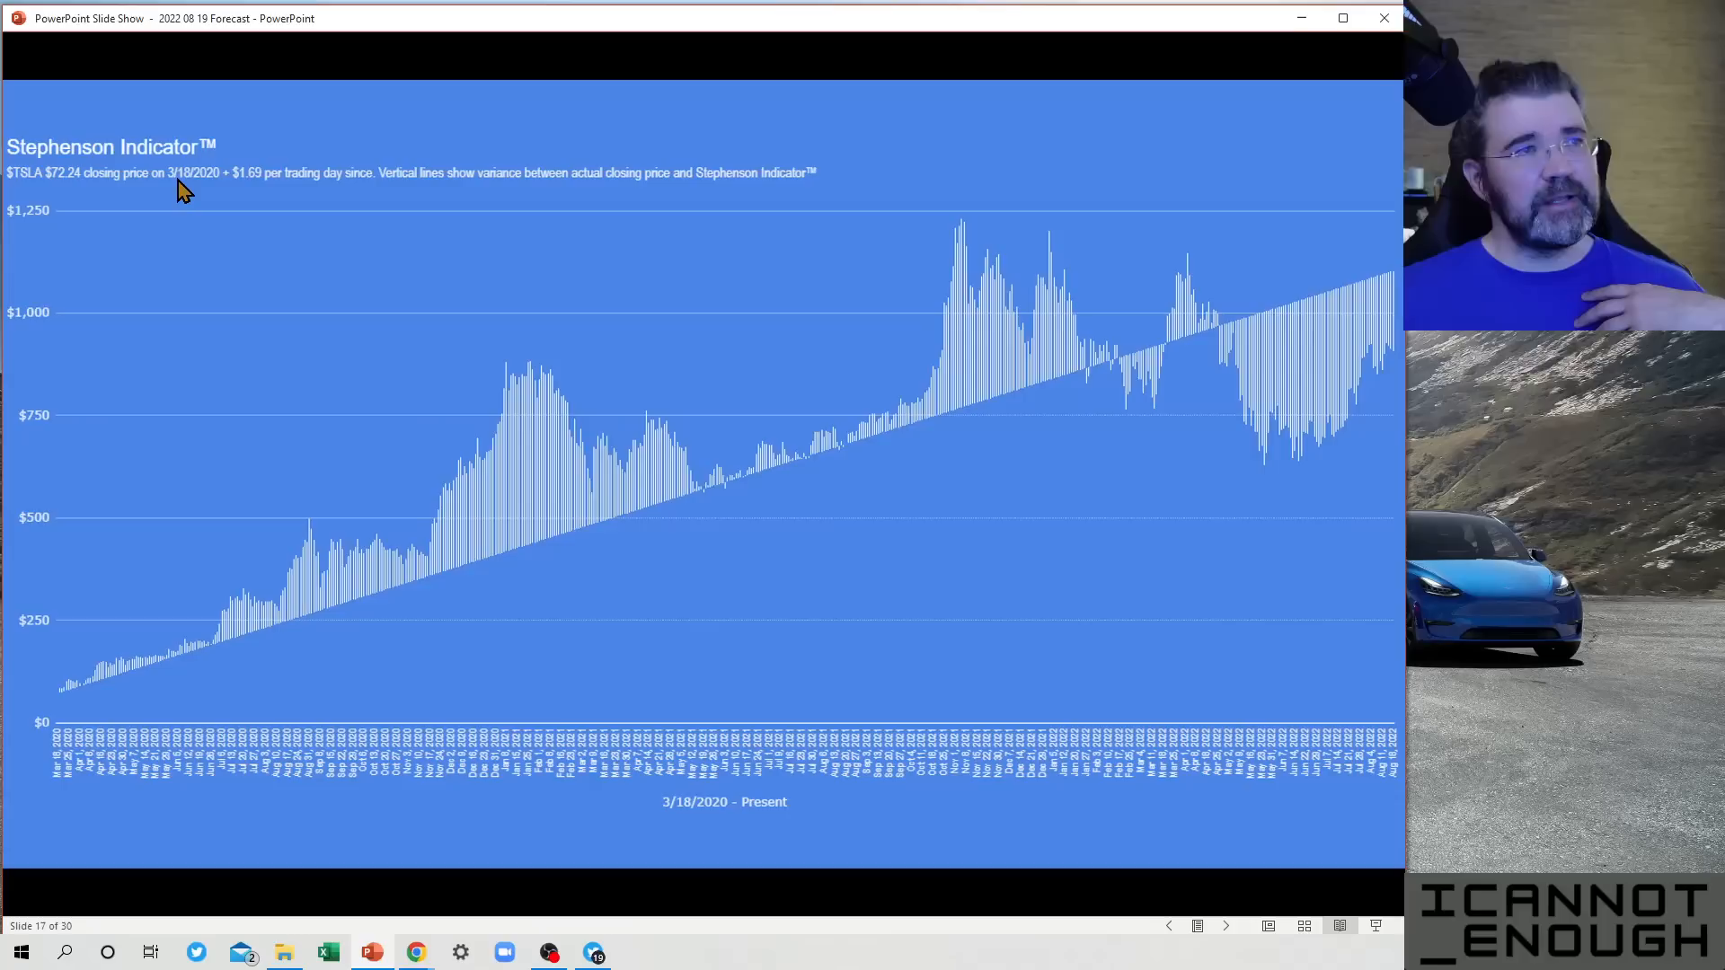
mouse_move(189, 196)
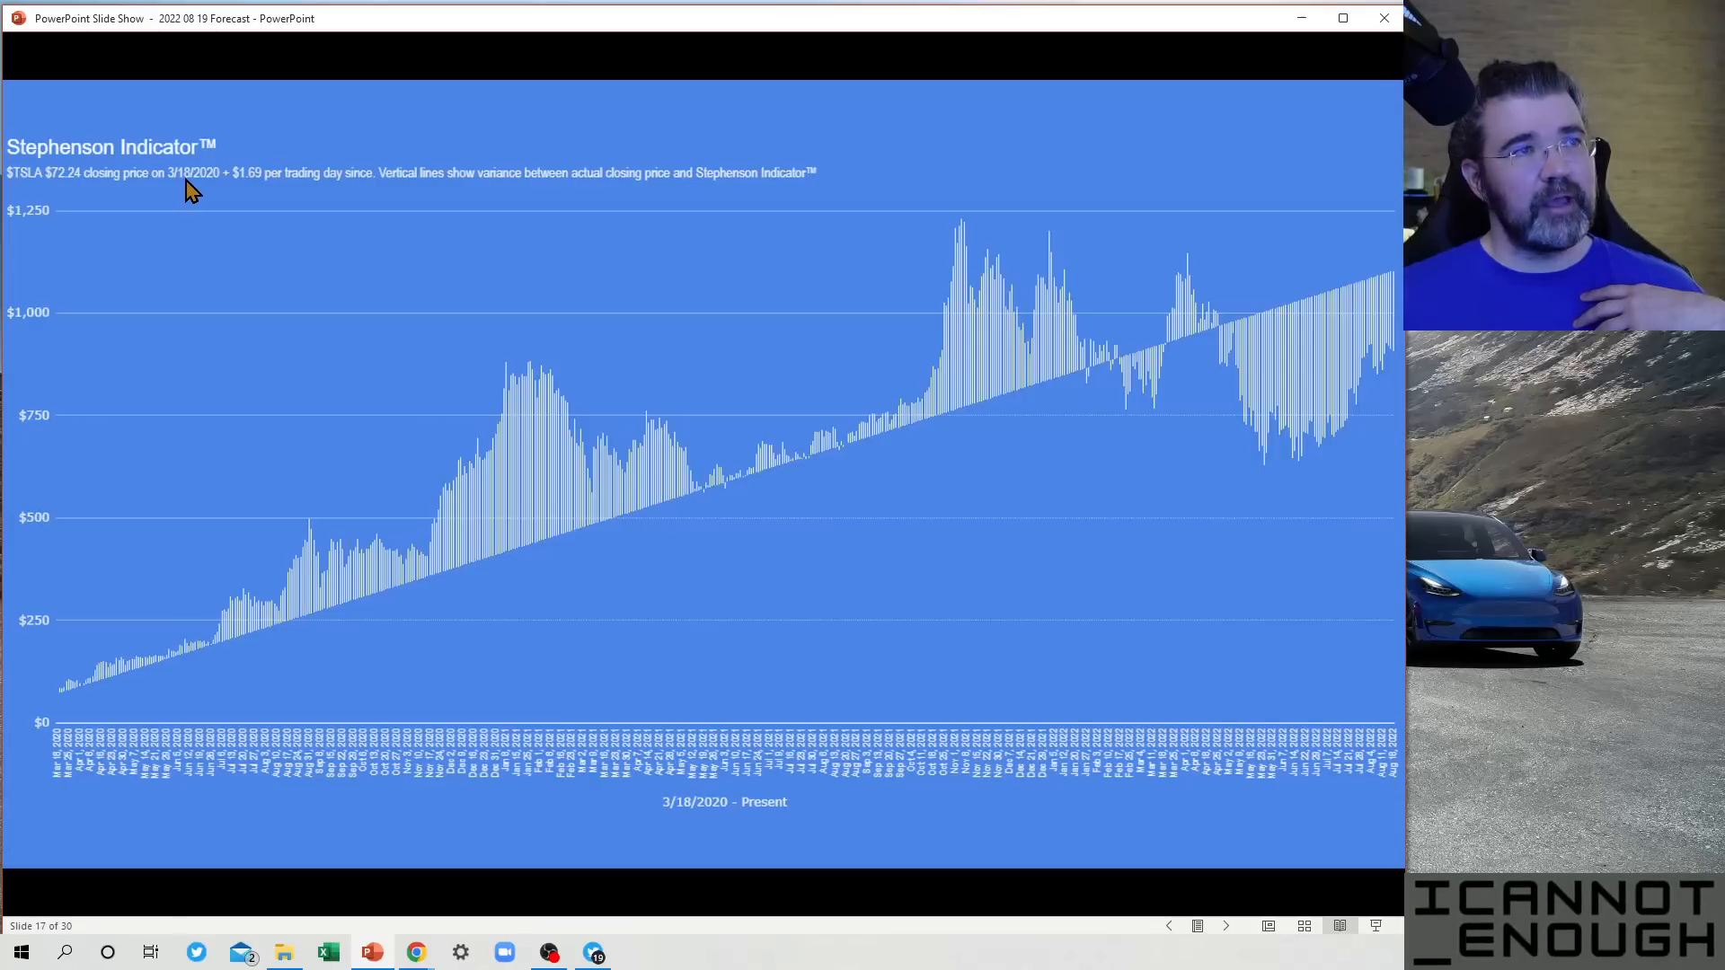
mouse_move(223, 185)
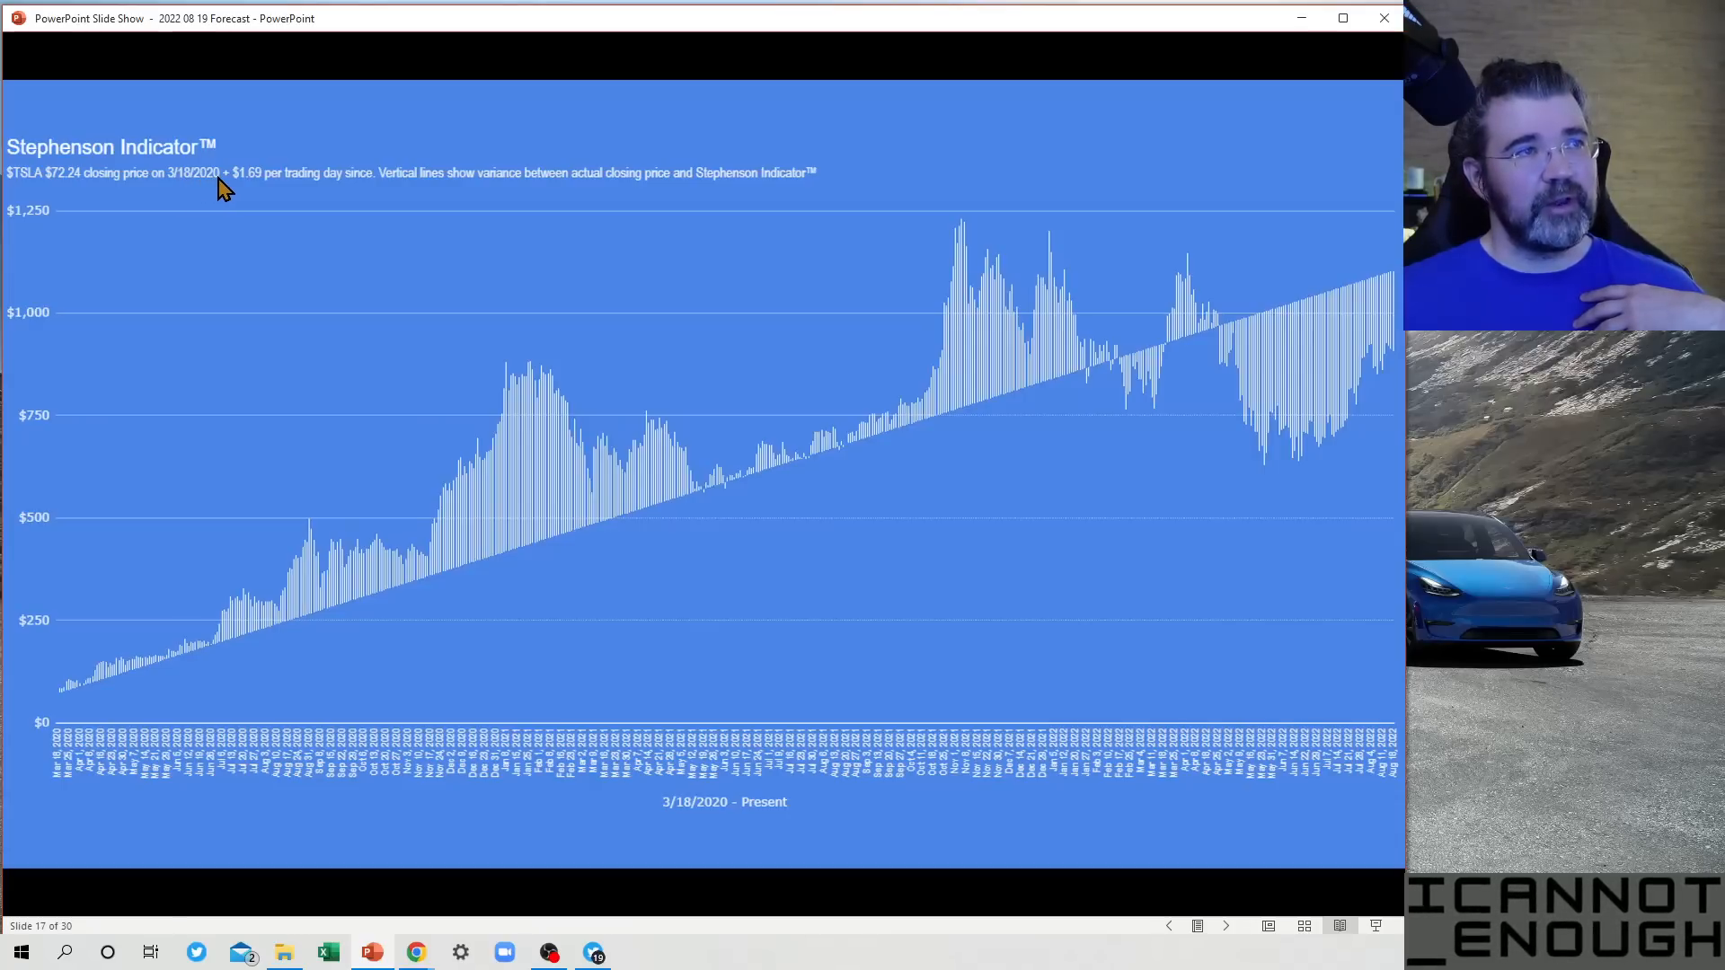
mouse_move(77, 186)
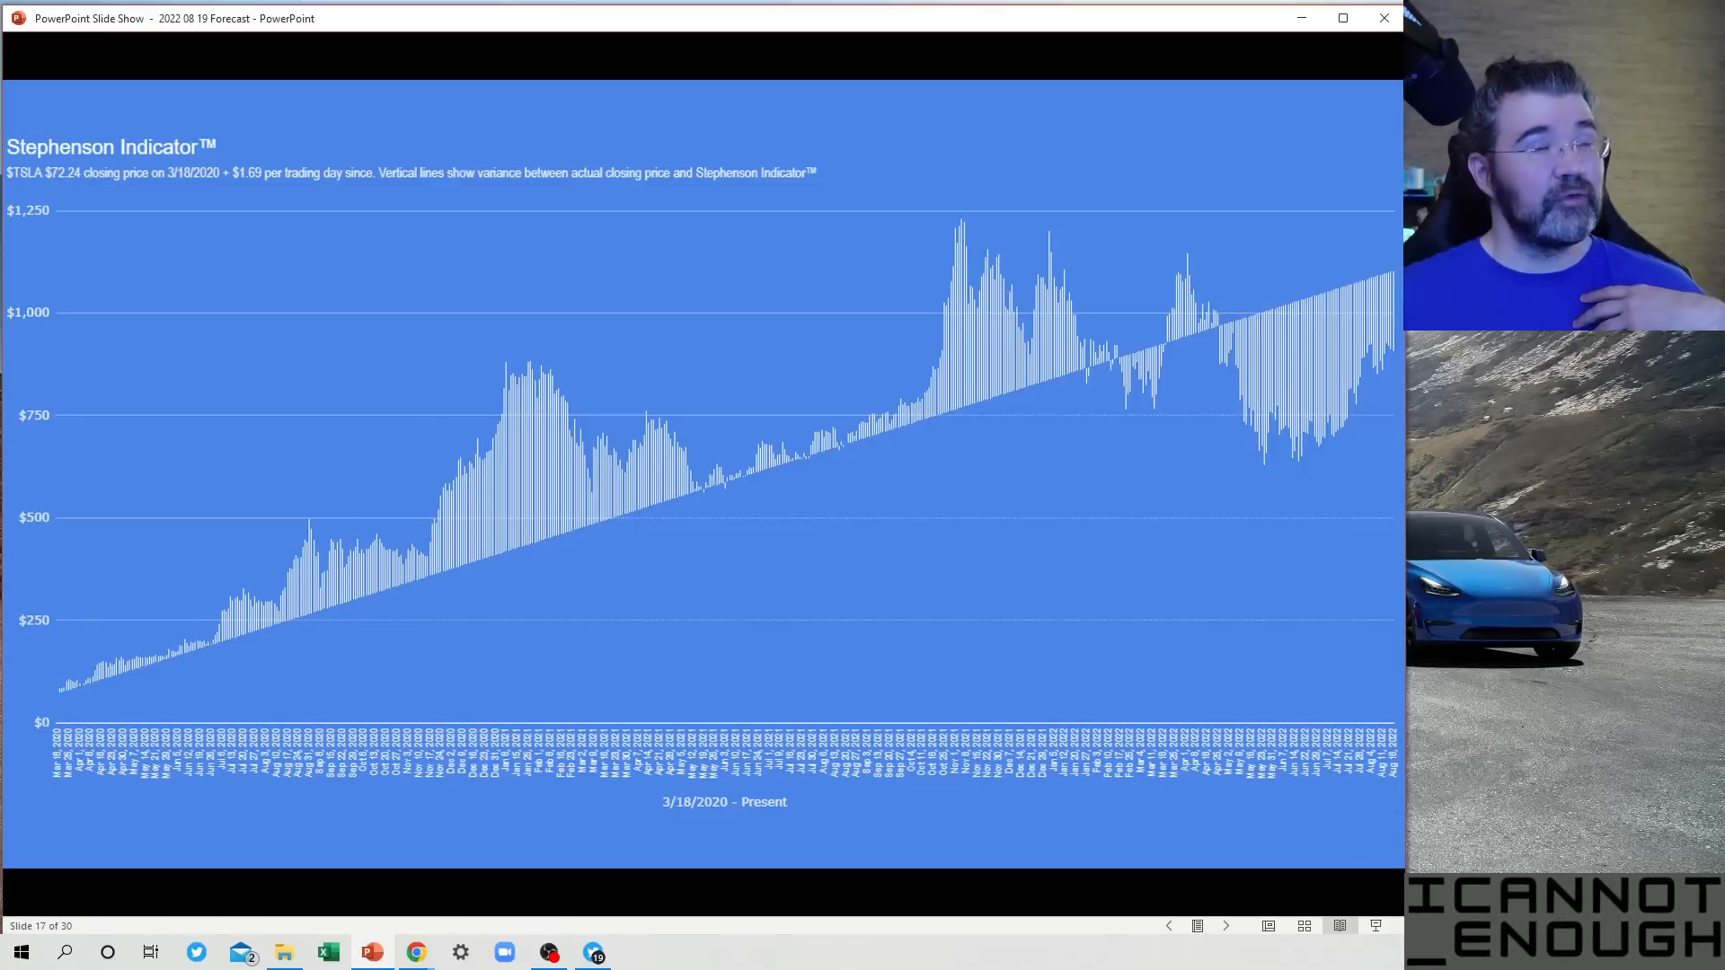
mouse_move(99, 710)
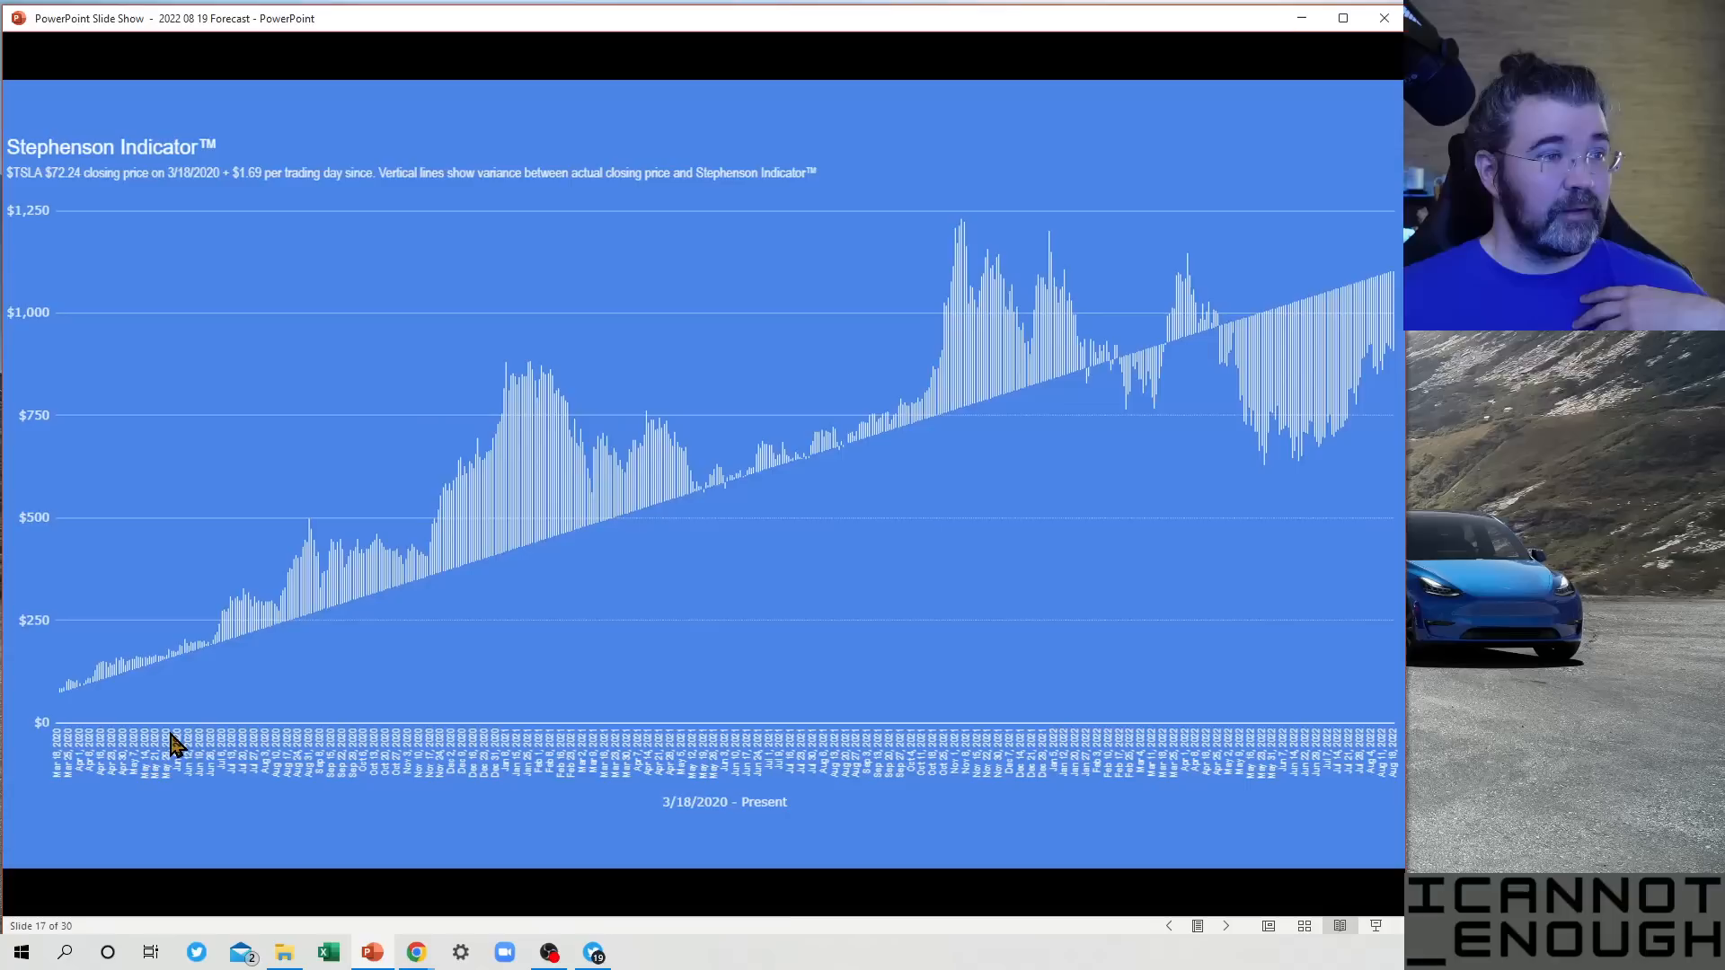
mouse_move(302, 771)
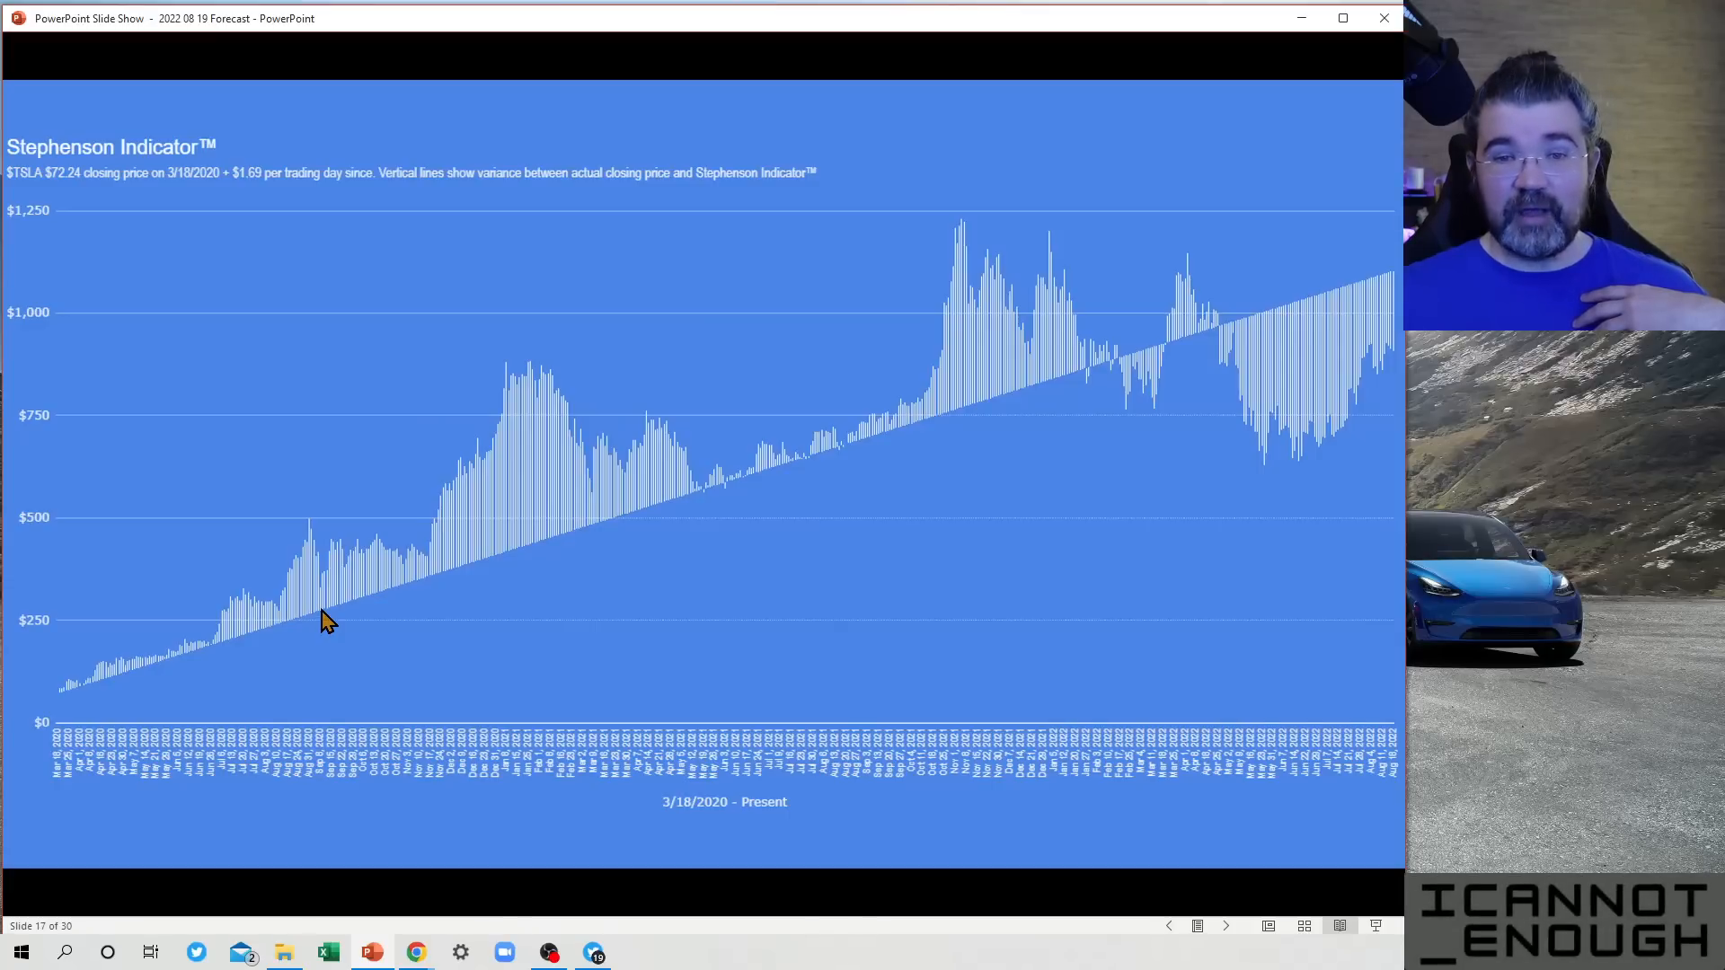
mouse_move(1351, 449)
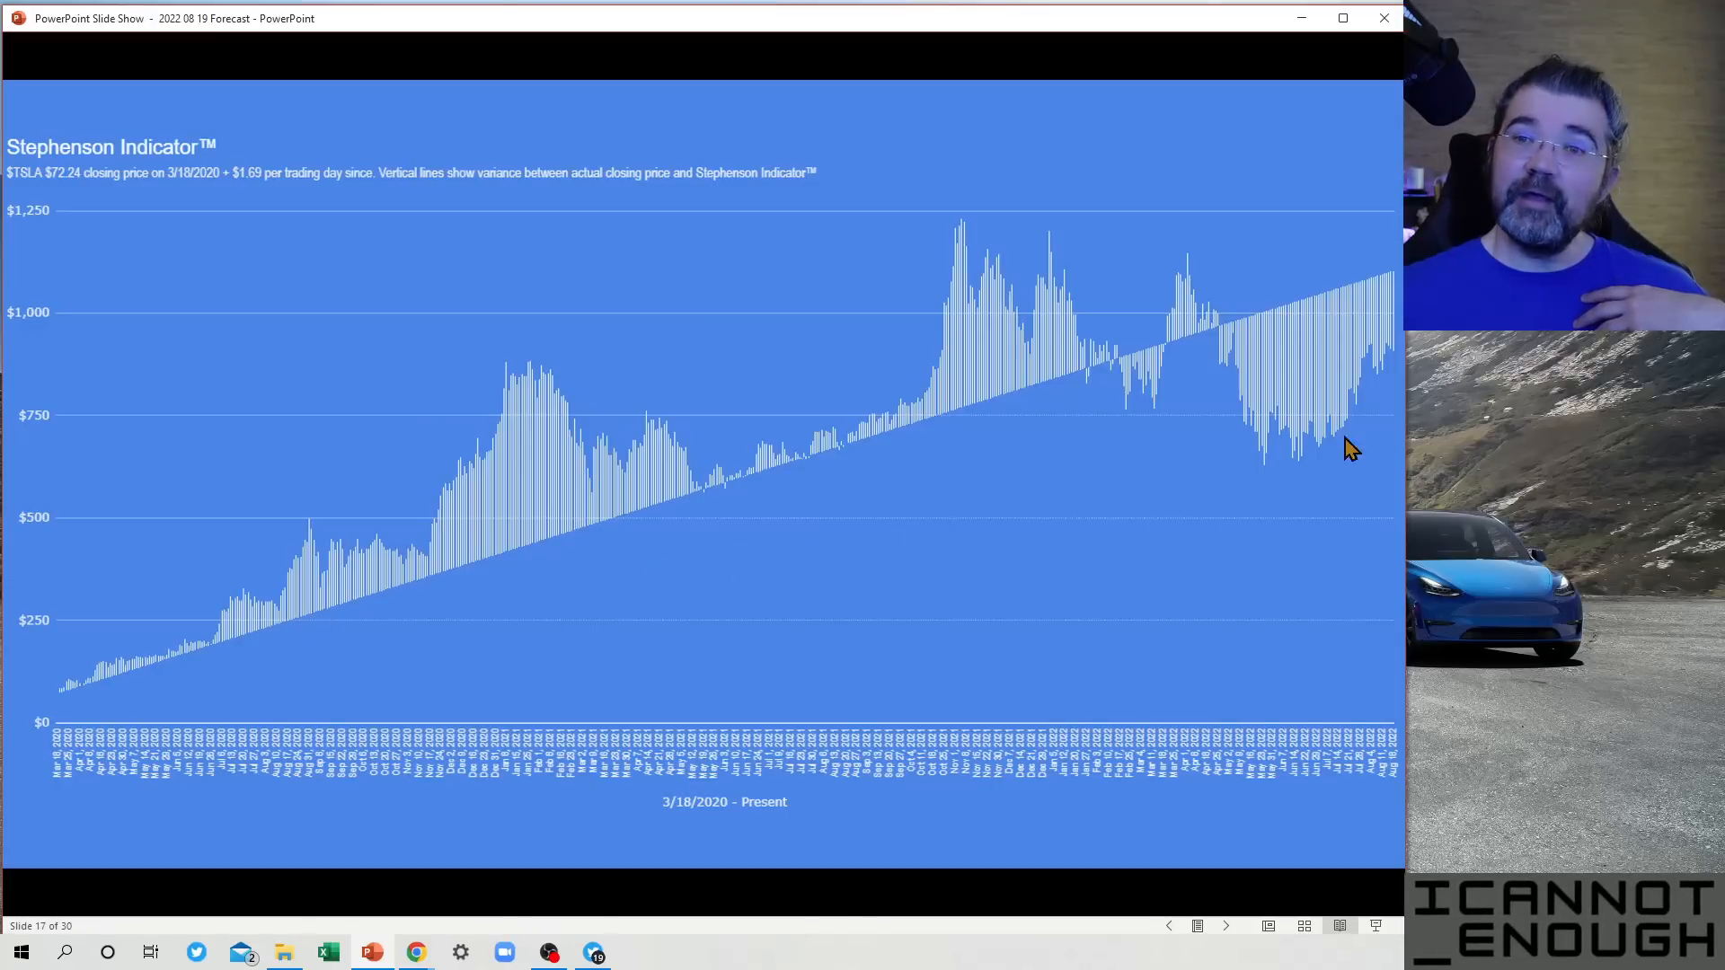
mouse_move(1398, 283)
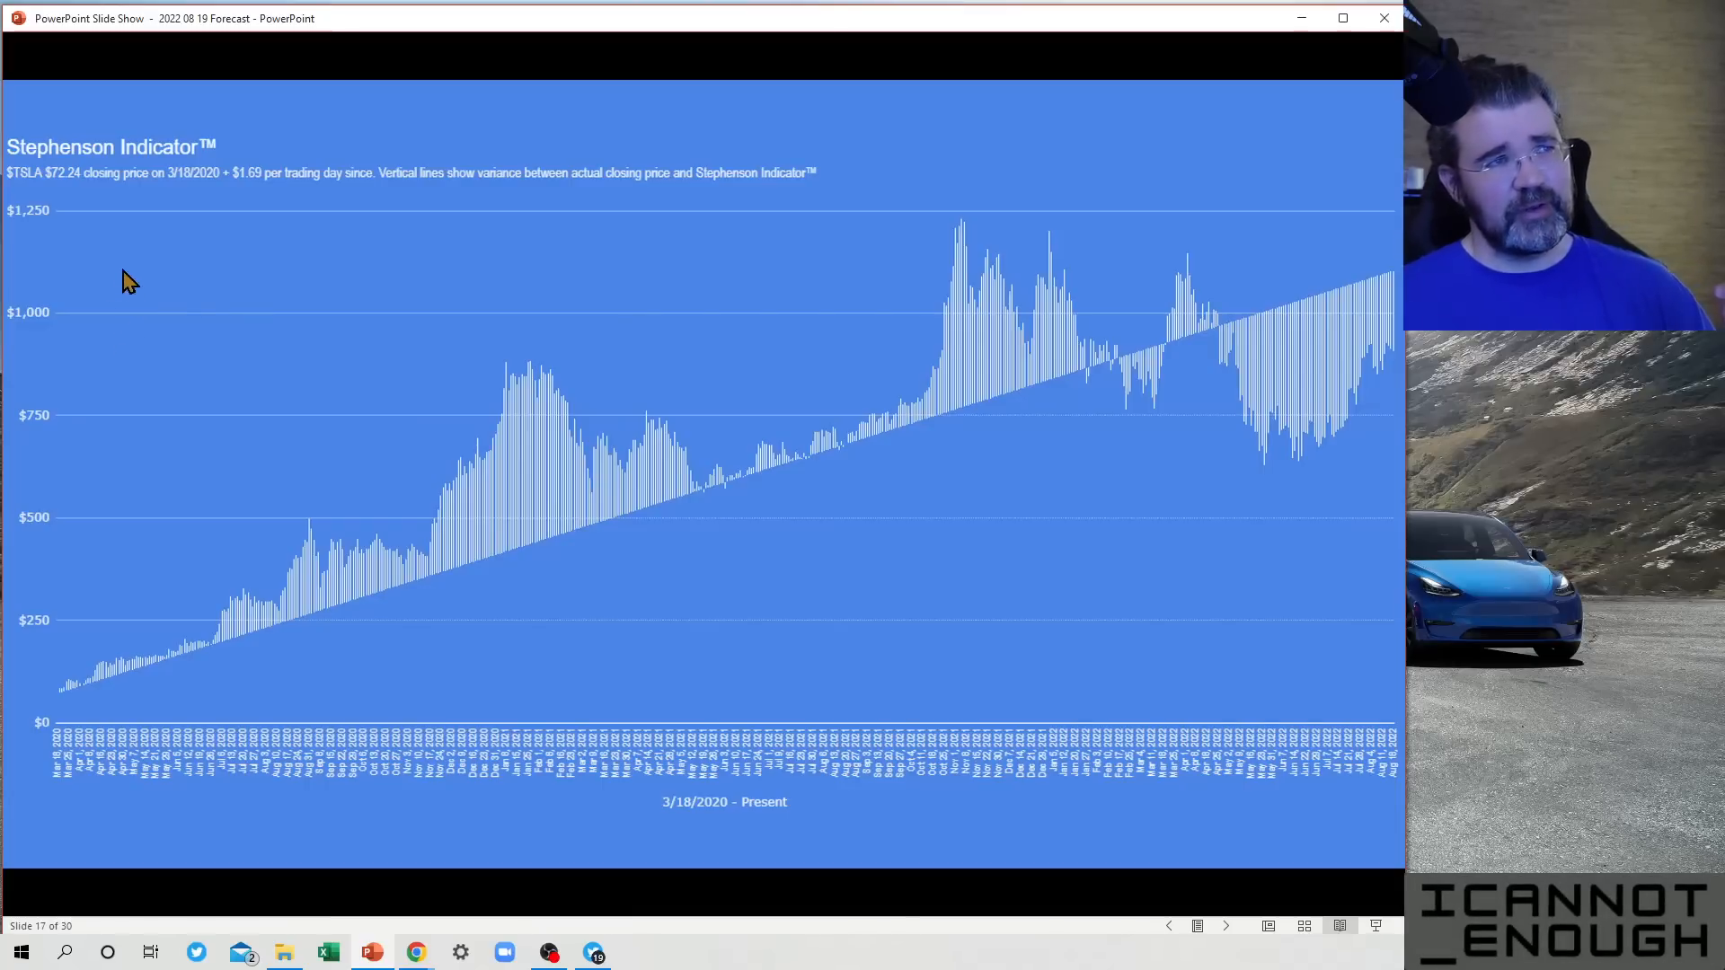
mouse_move(61, 203)
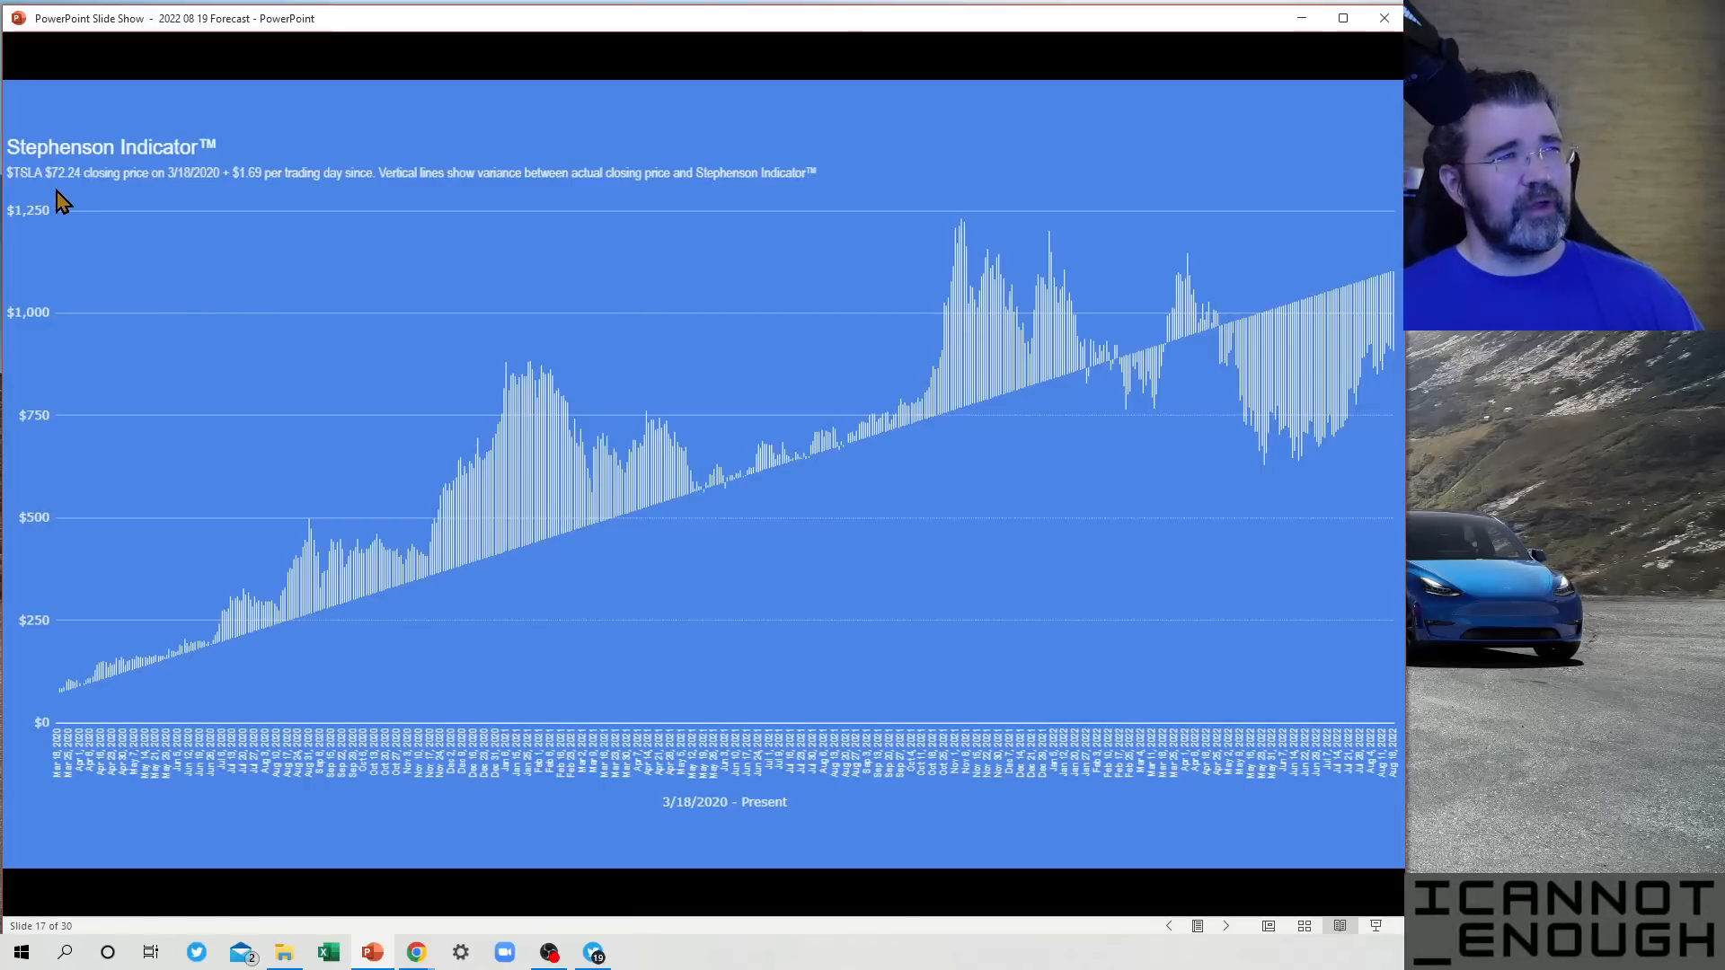